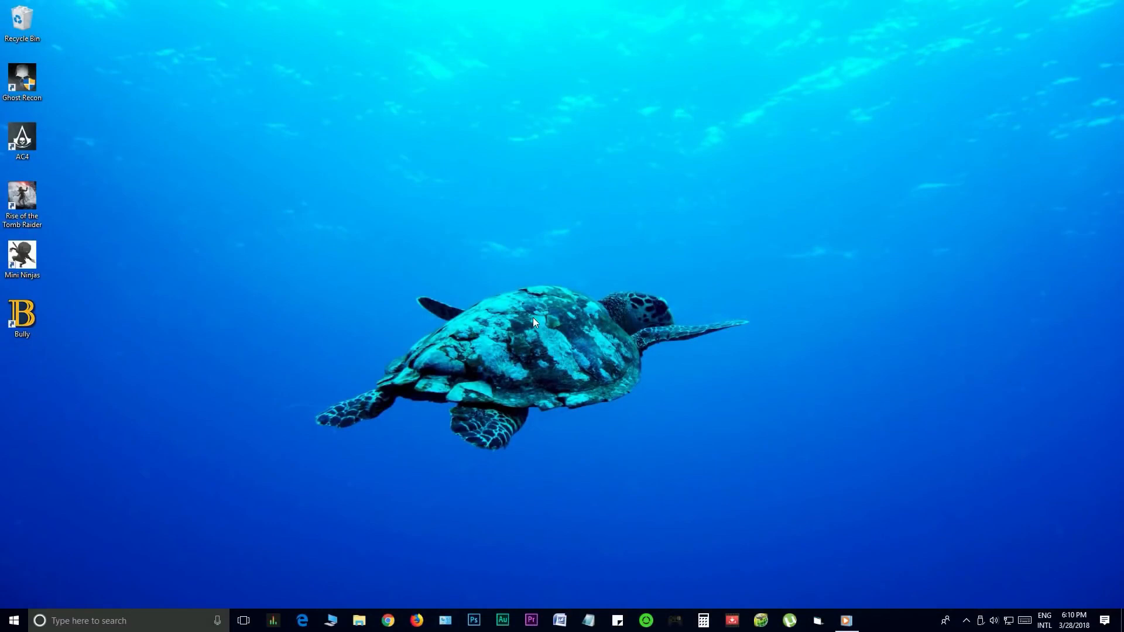
Start the Game Ready driver install in GeForce Experience and leave it installing
click(875, 621)
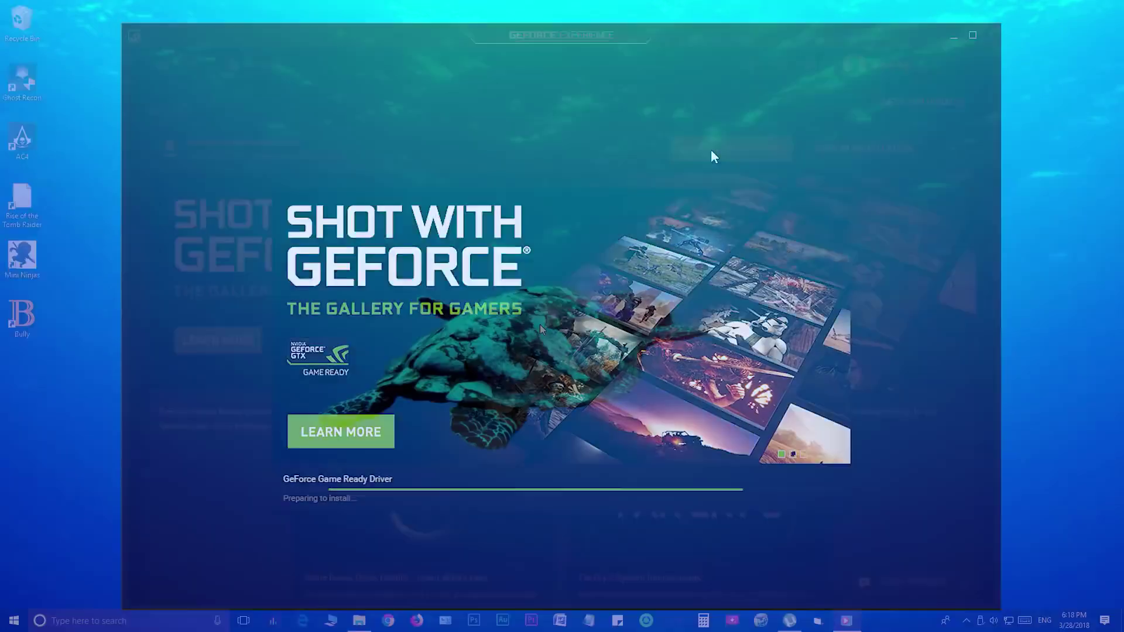
click(973, 35)
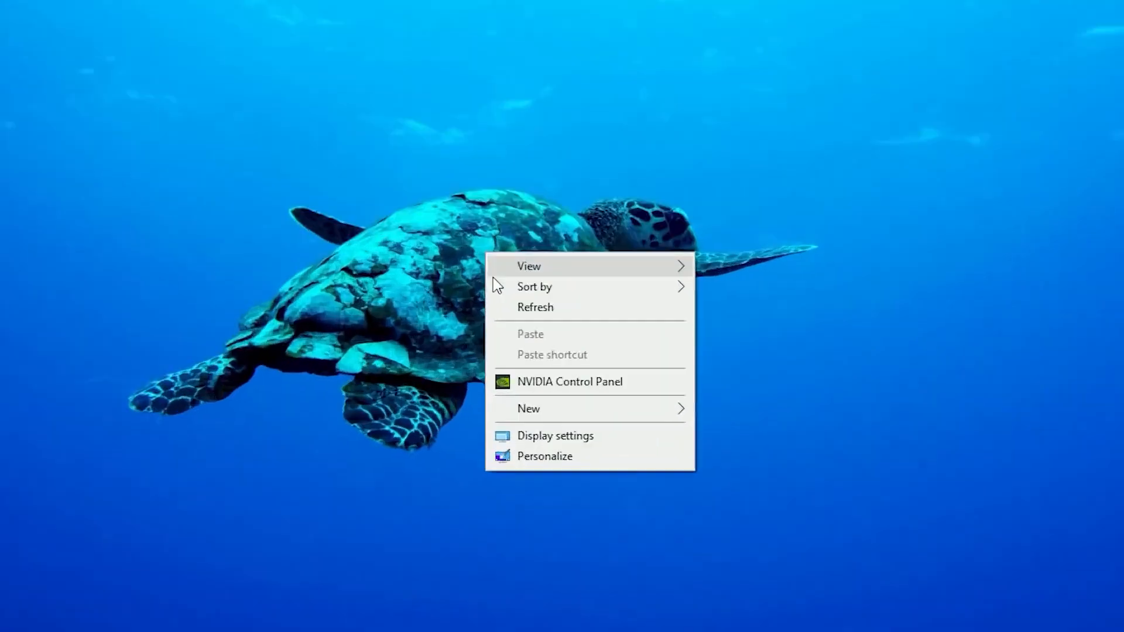
Launch NVIDIA Control Panel from the desktop context menu
click(571, 382)
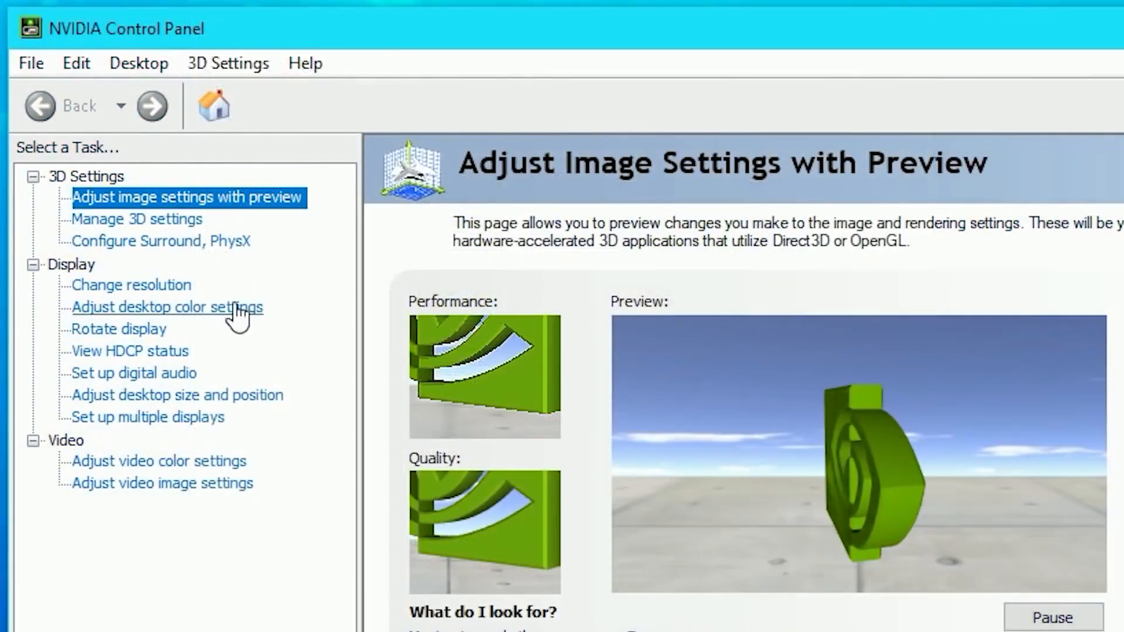
Restore the Manage 3D settings global defaults, confirm with Yes, and apply
click(138, 219)
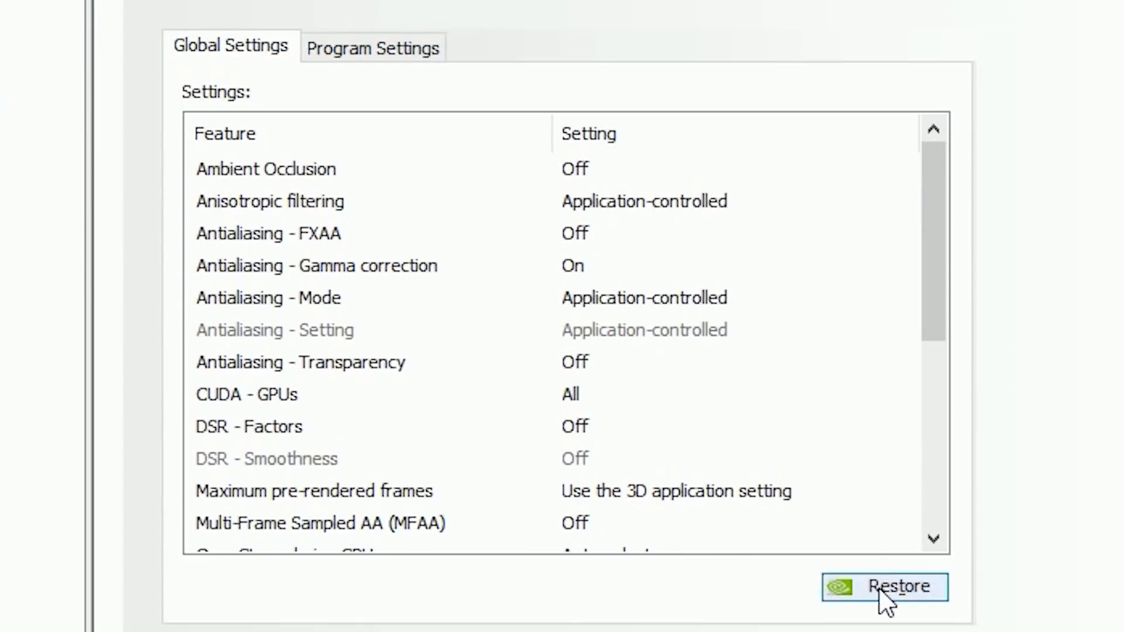
click(888, 602)
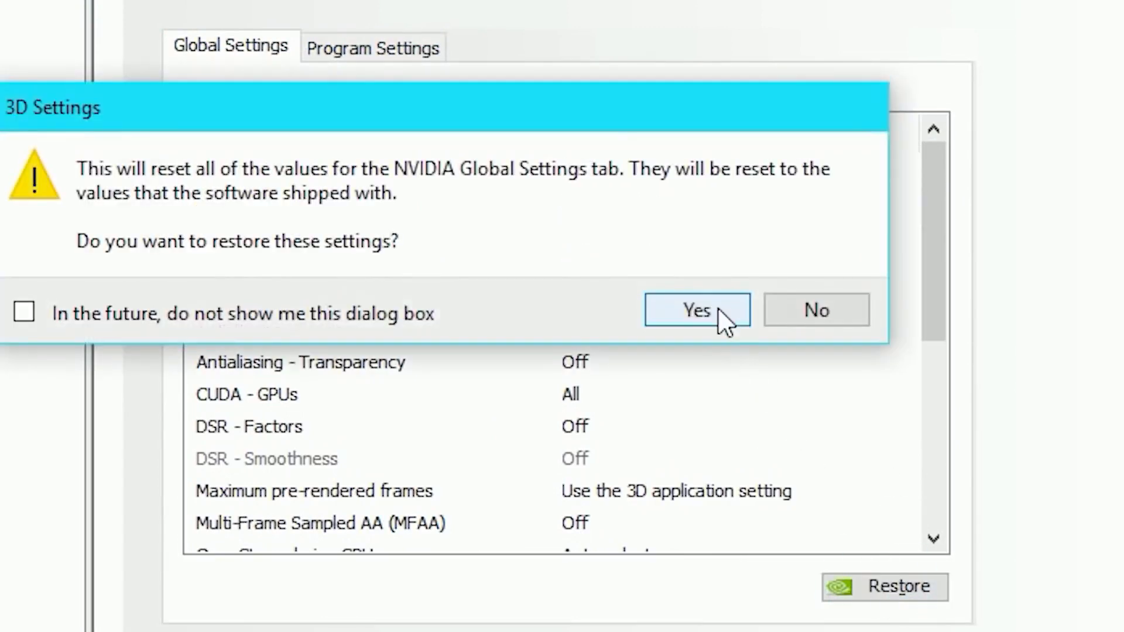
click(696, 309)
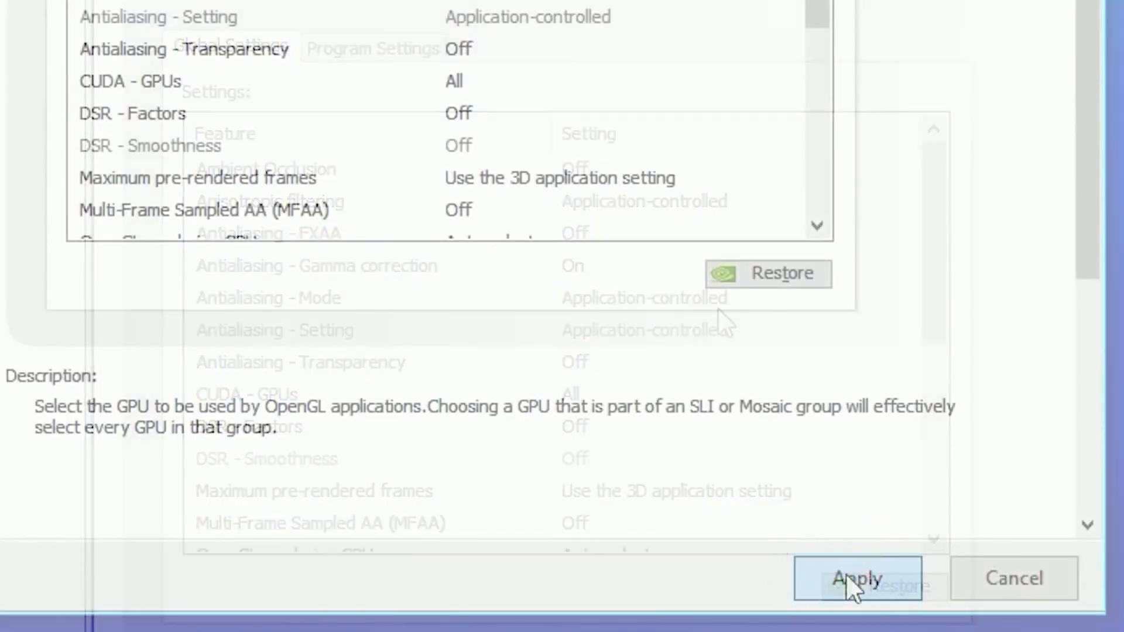
click(857, 577)
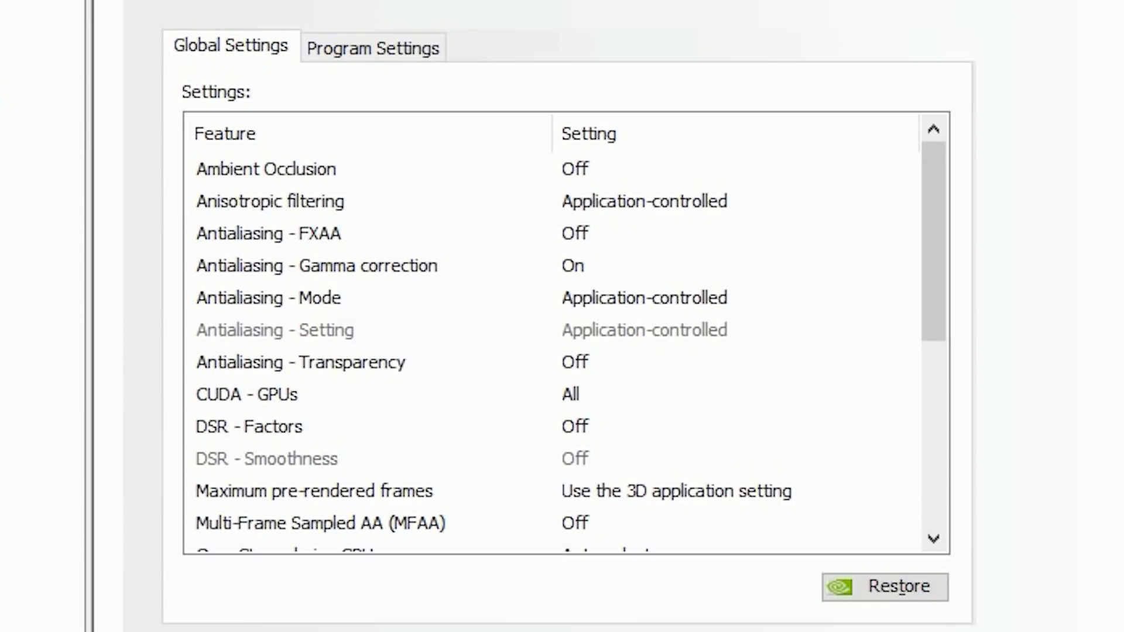
Set Antialiasing - Mode to Off and leave CUDA - GPUs on All
click(269, 298)
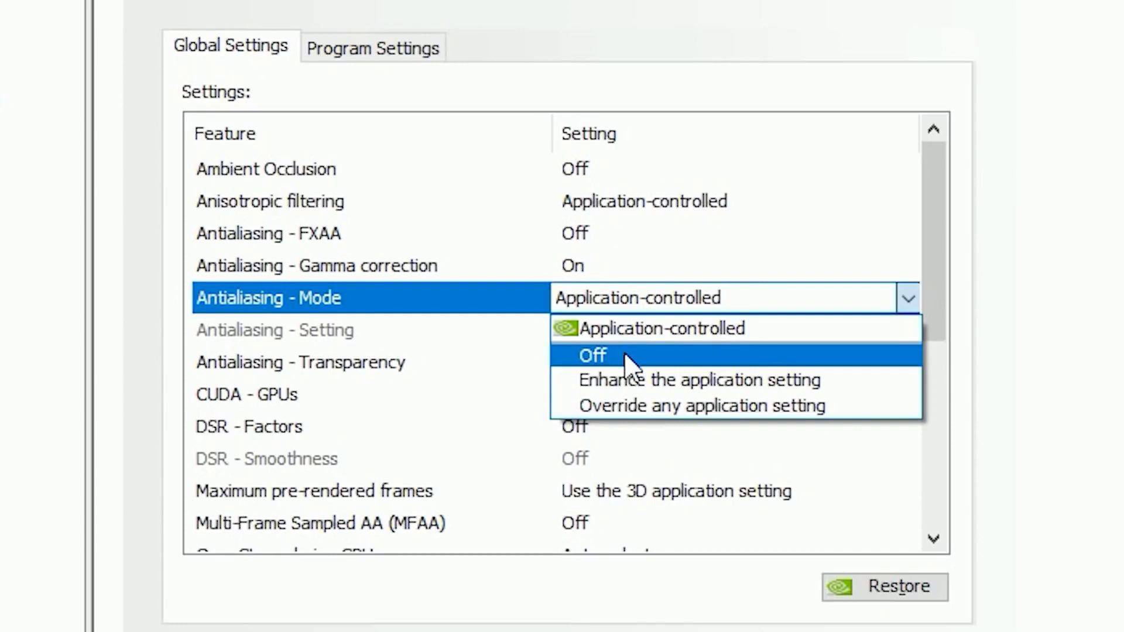
click(592, 355)
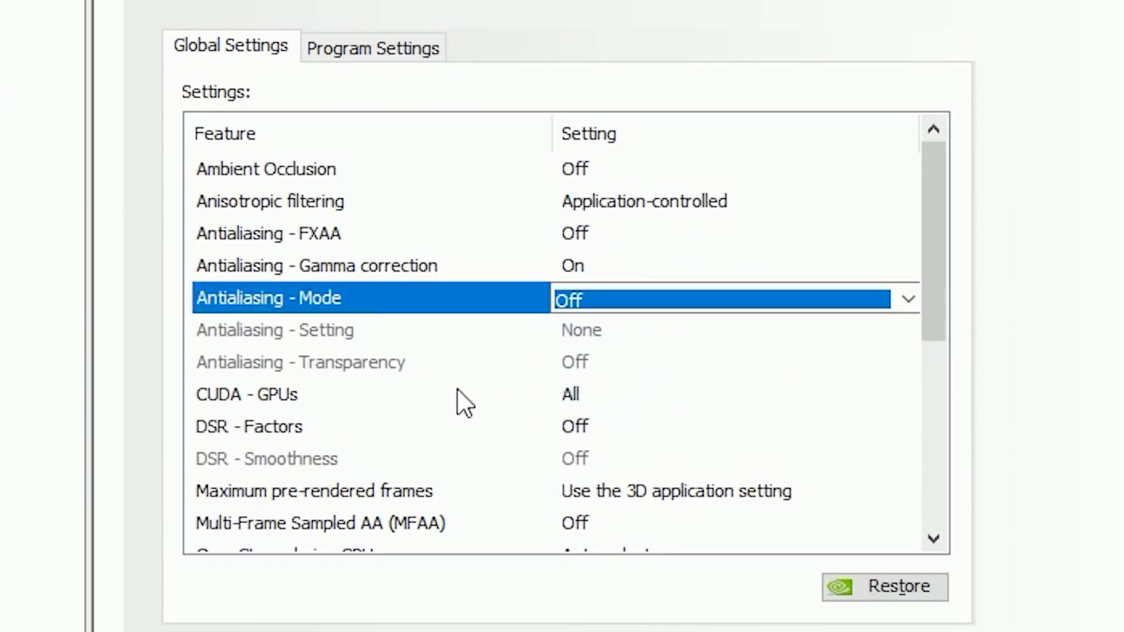
click(246, 394)
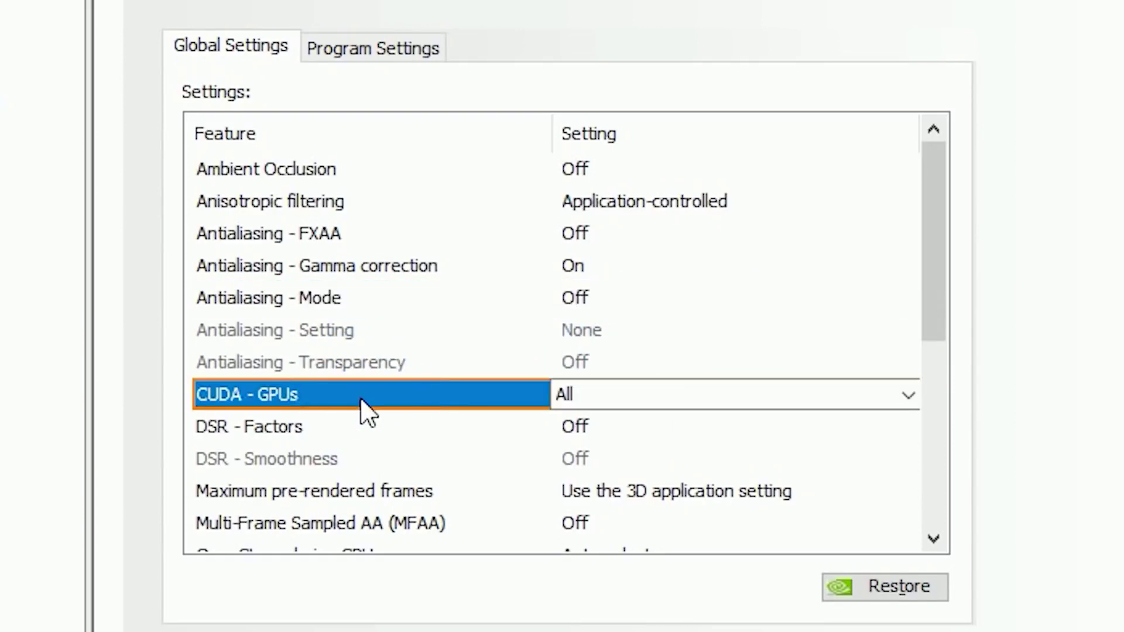
click(907, 395)
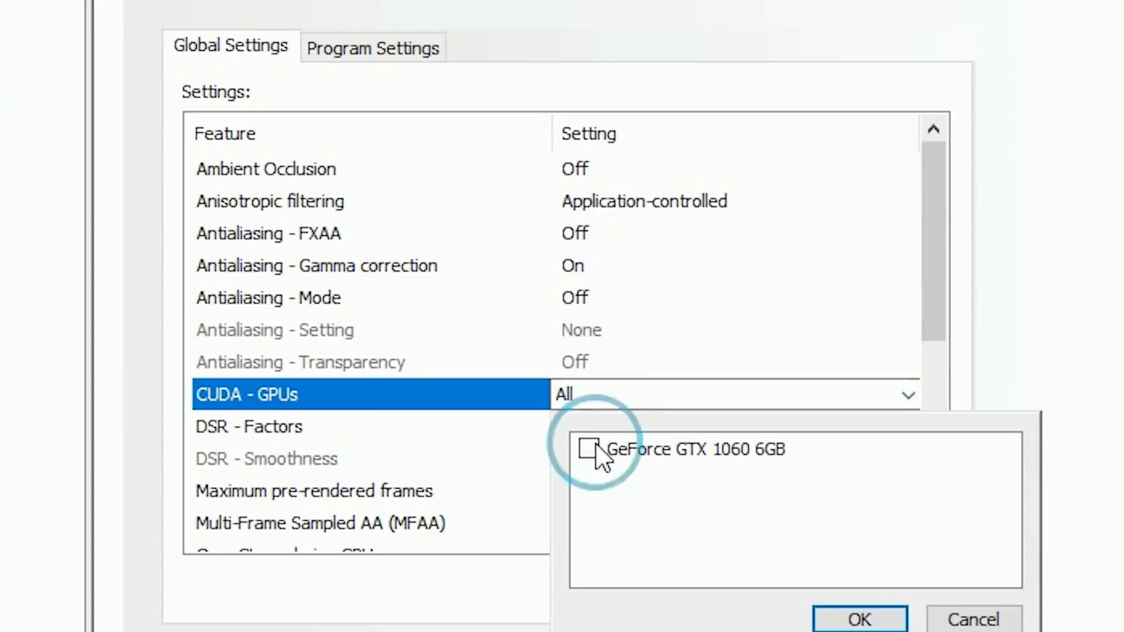
click(590, 450)
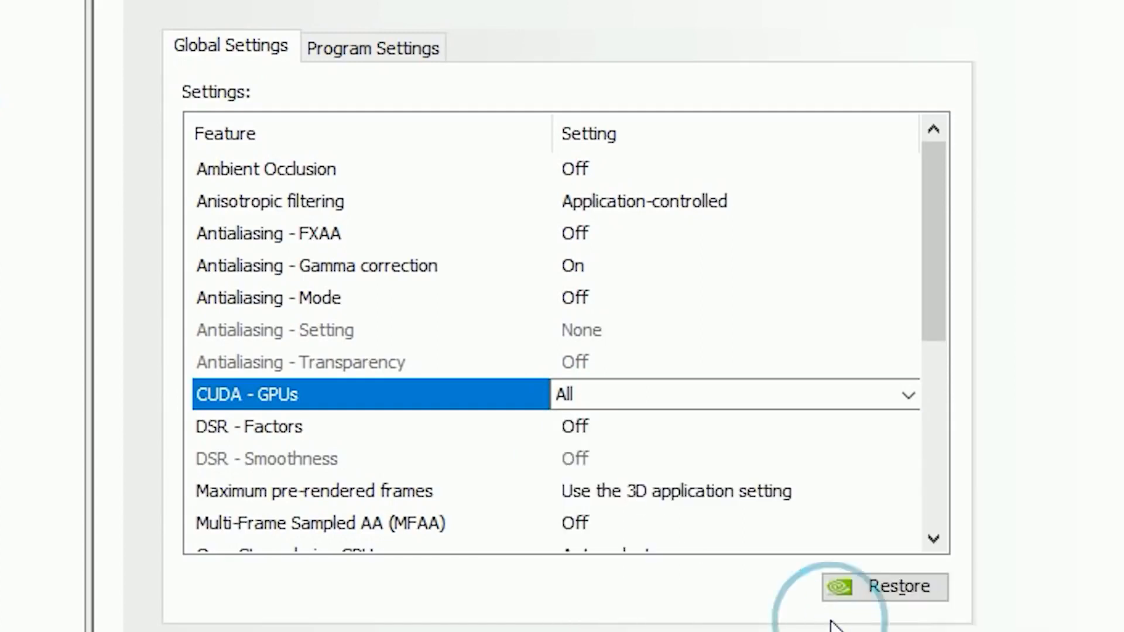
scroll(down, 3)
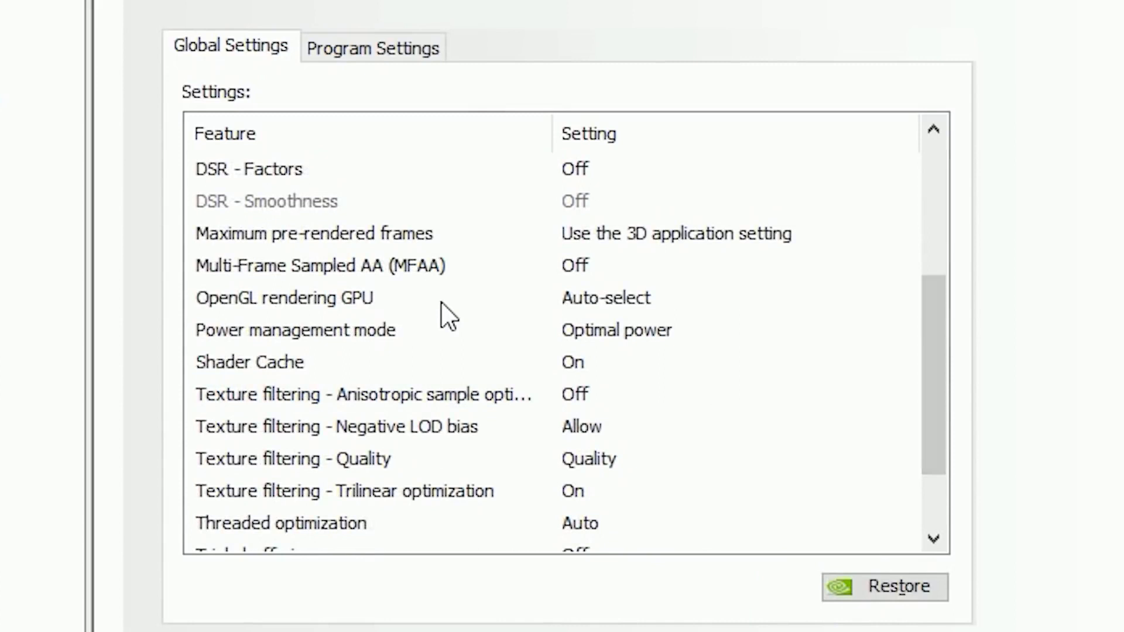
Set OpenGL rendering GPU to GeForce GTX 1060 6GB and power management to Prefer maximum performance
click(284, 298)
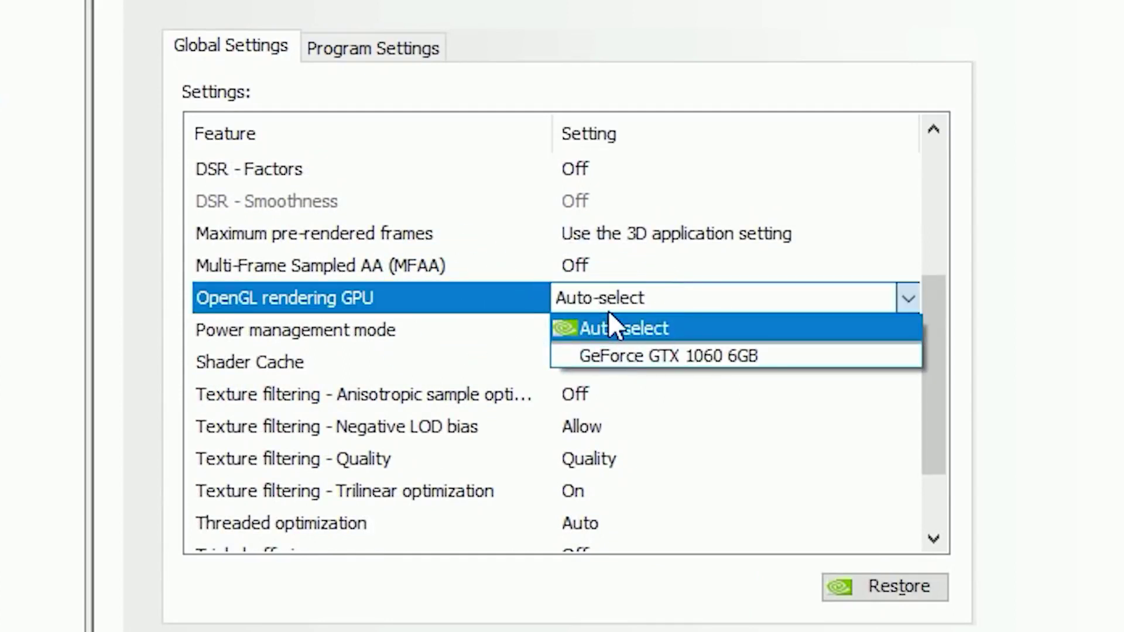
mouse_move(633, 367)
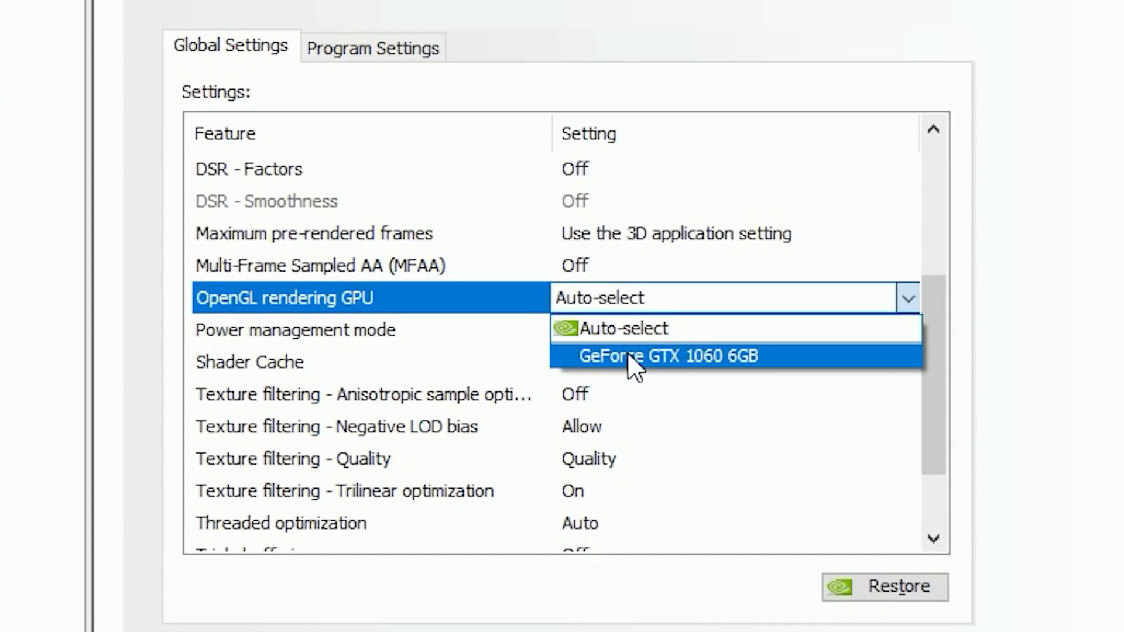
click(668, 356)
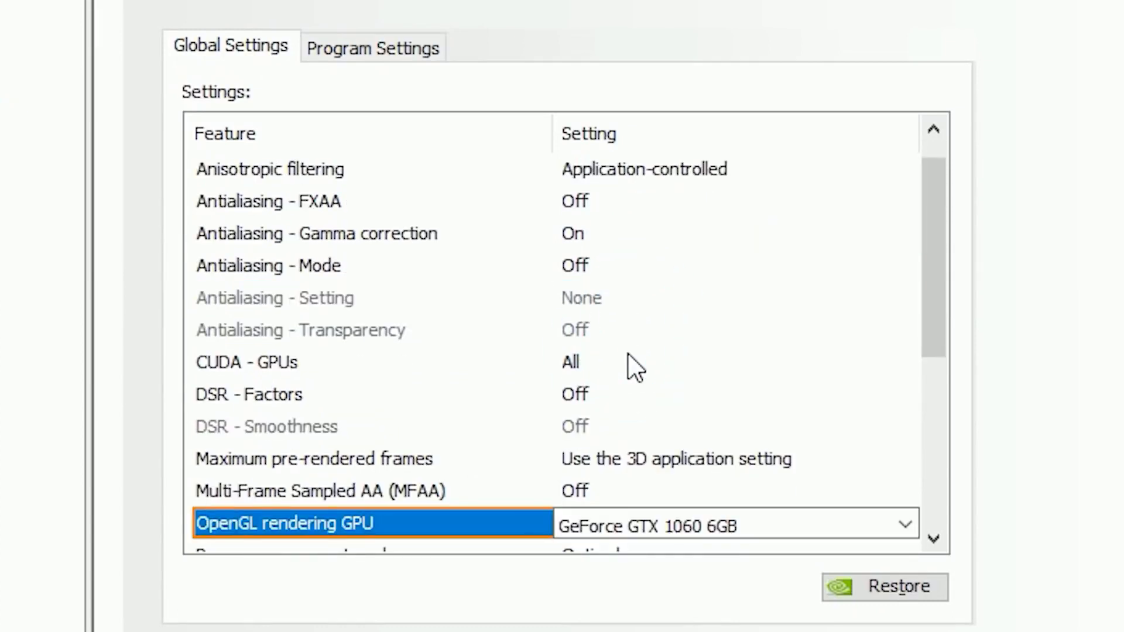
scroll(down, 3)
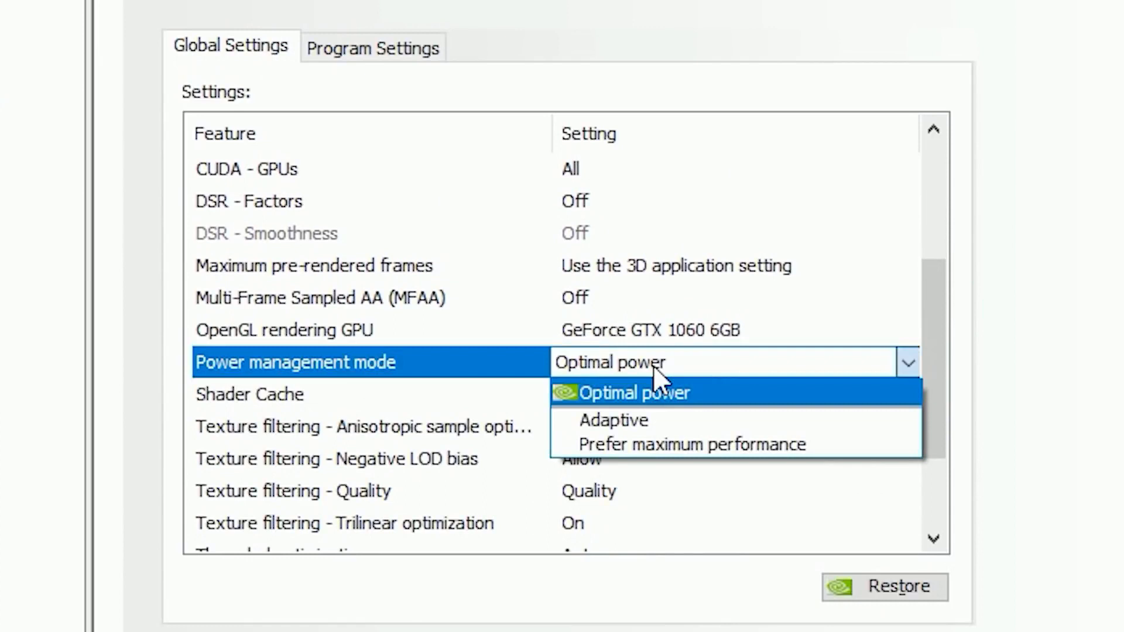
click(689, 445)
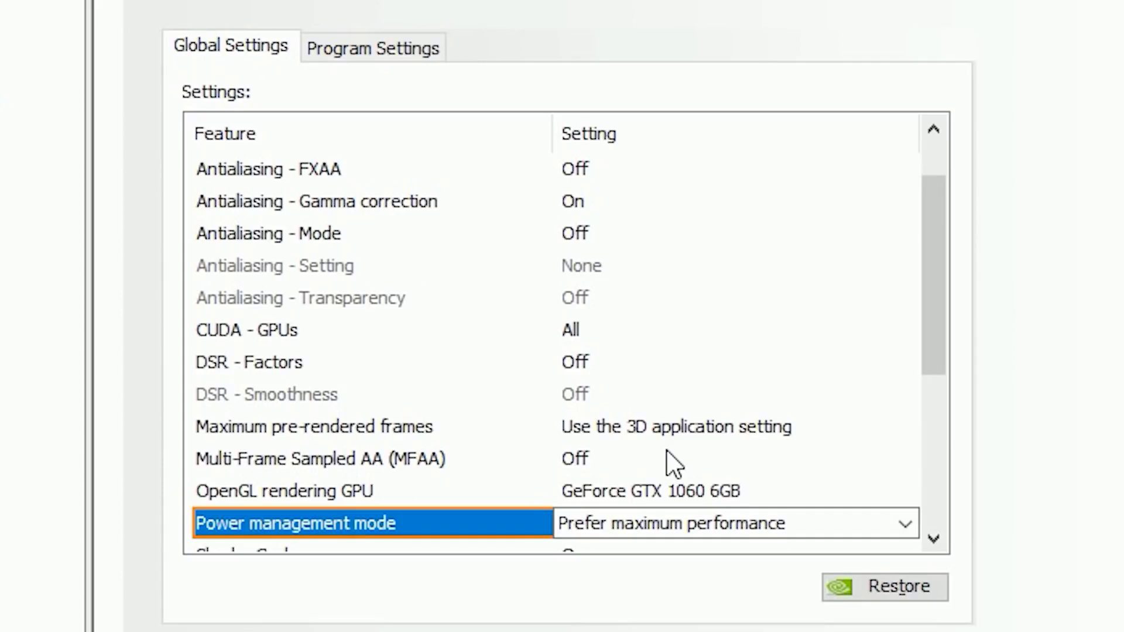
mouse_move(706, 466)
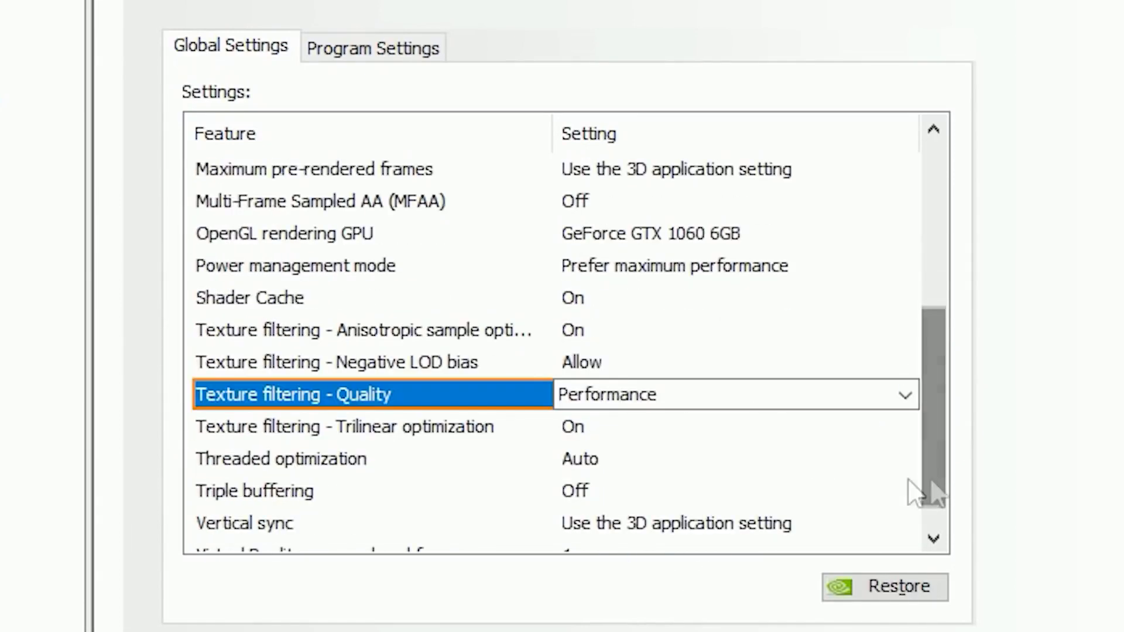
Turn trilinear optimization off, then go to the Configure Surround, PhysX page
click(346, 426)
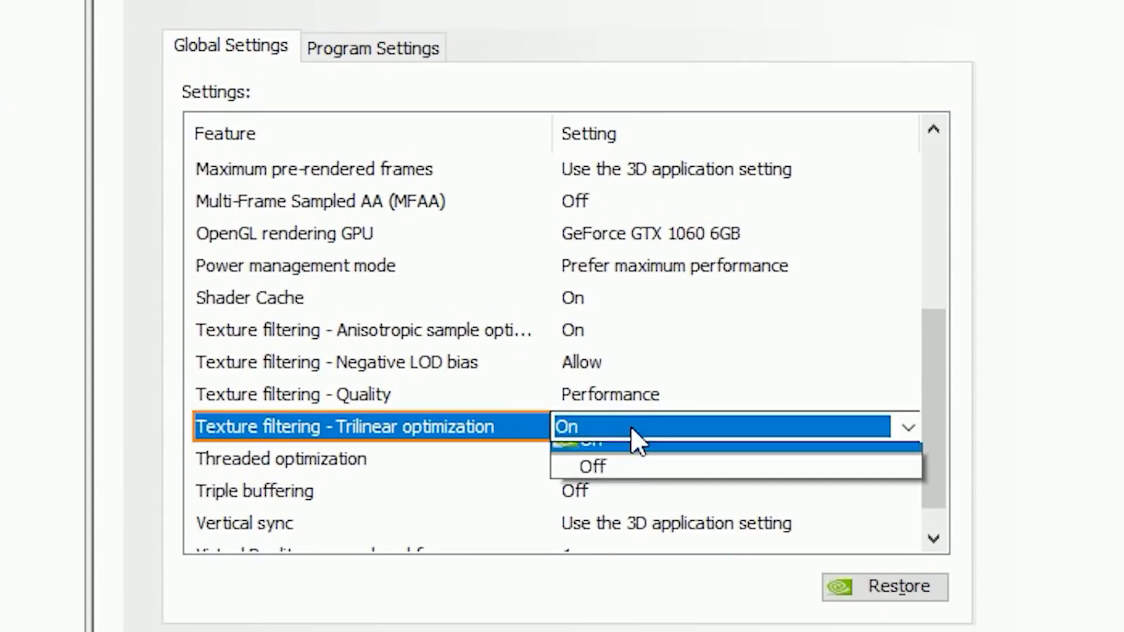
click(592, 466)
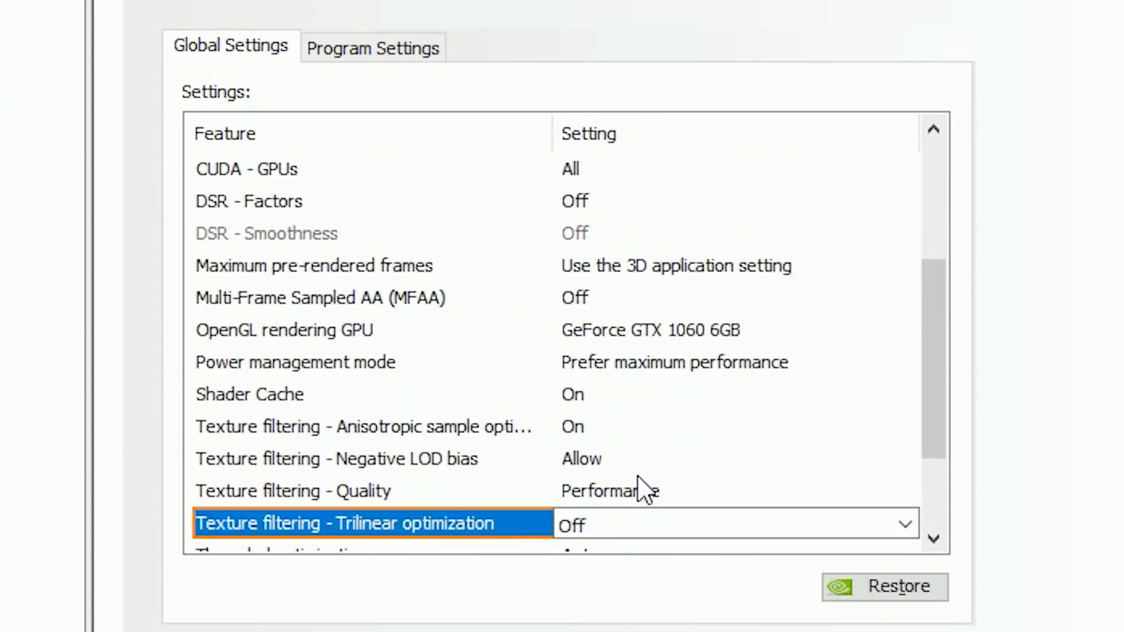
scroll(down, 3)
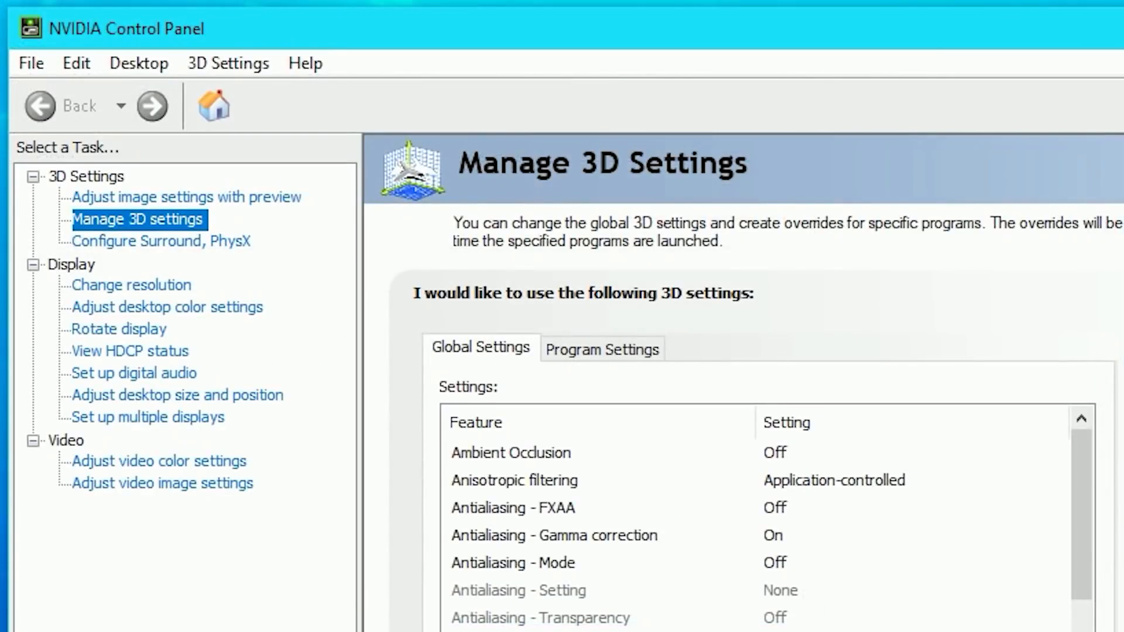
click(161, 241)
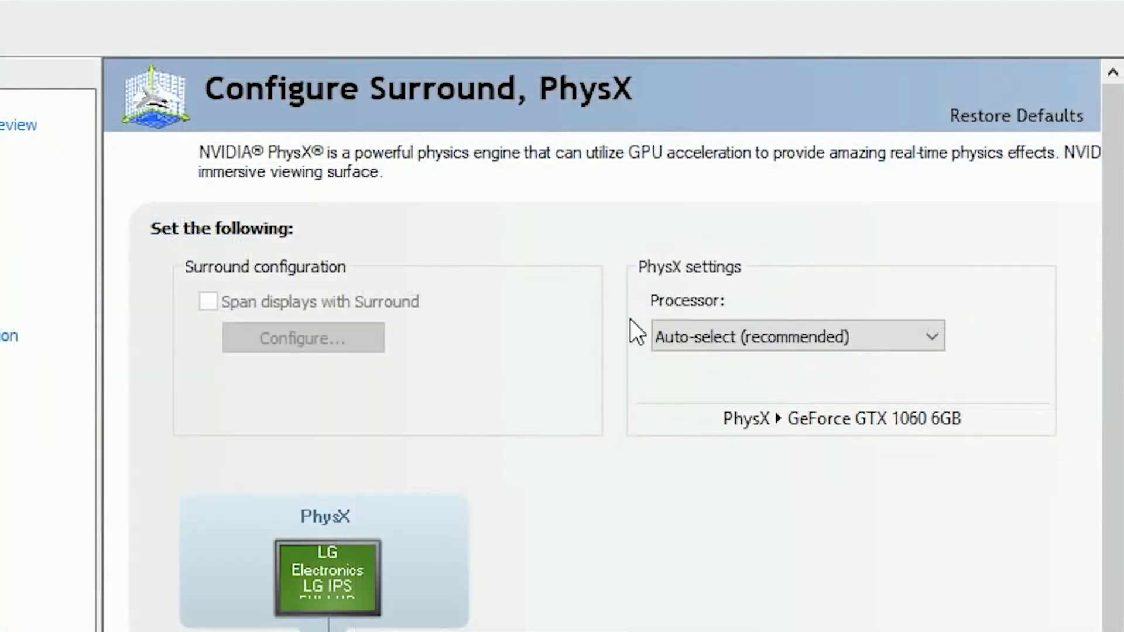
Set the PhysX processor to GeForce GTX 1060 6GB, apply it, and go to Change resolution
click(797, 337)
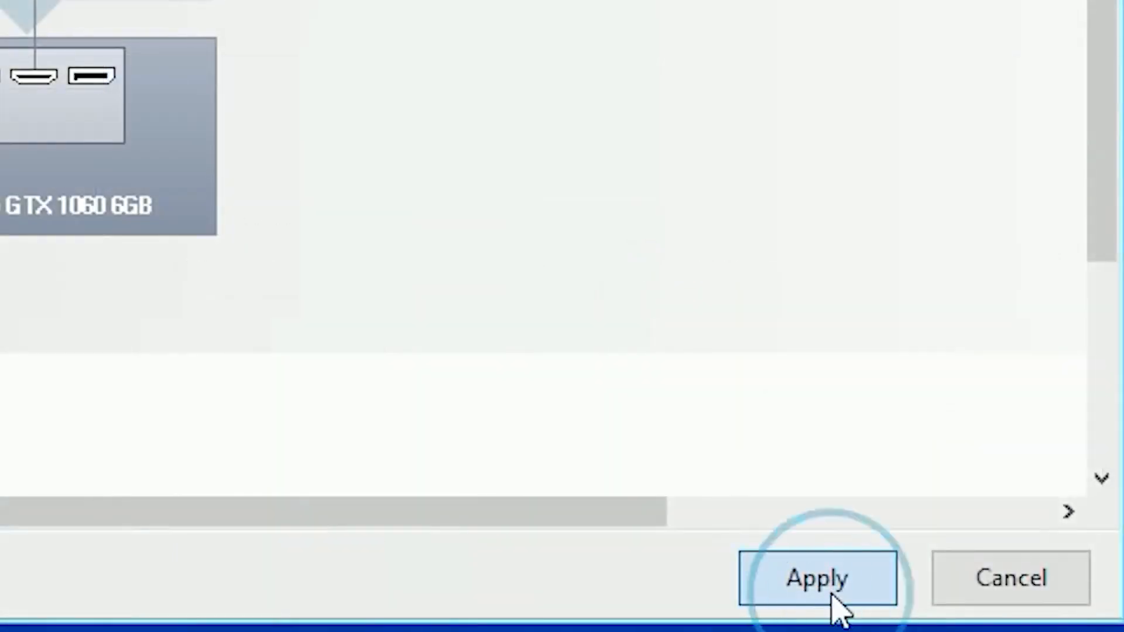
click(818, 578)
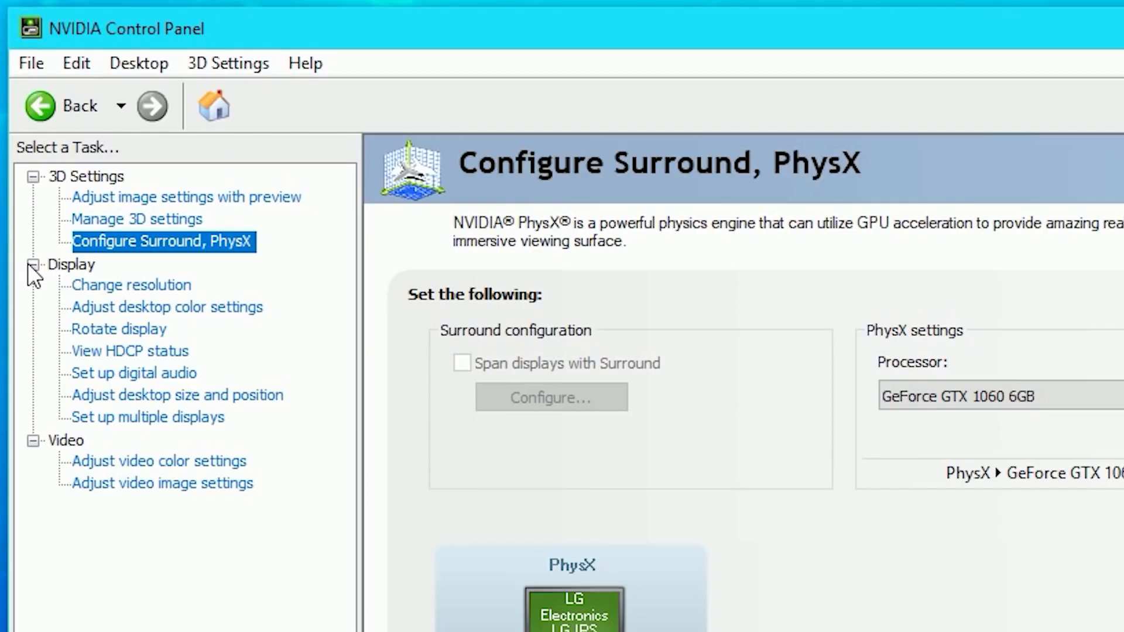
mouse_move(130, 285)
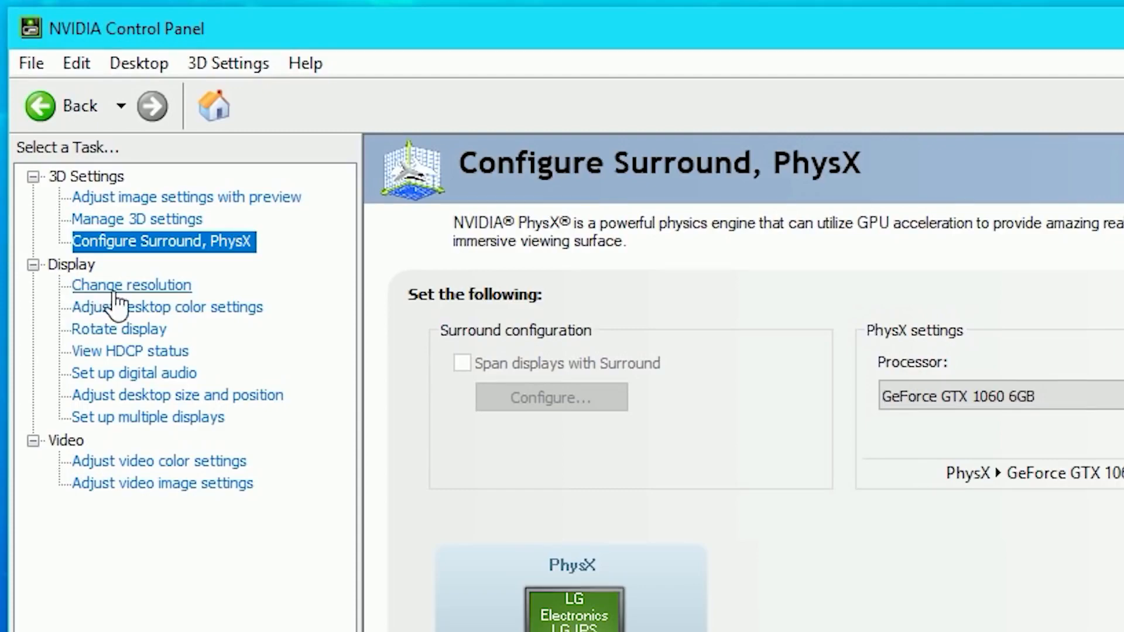
click(131, 285)
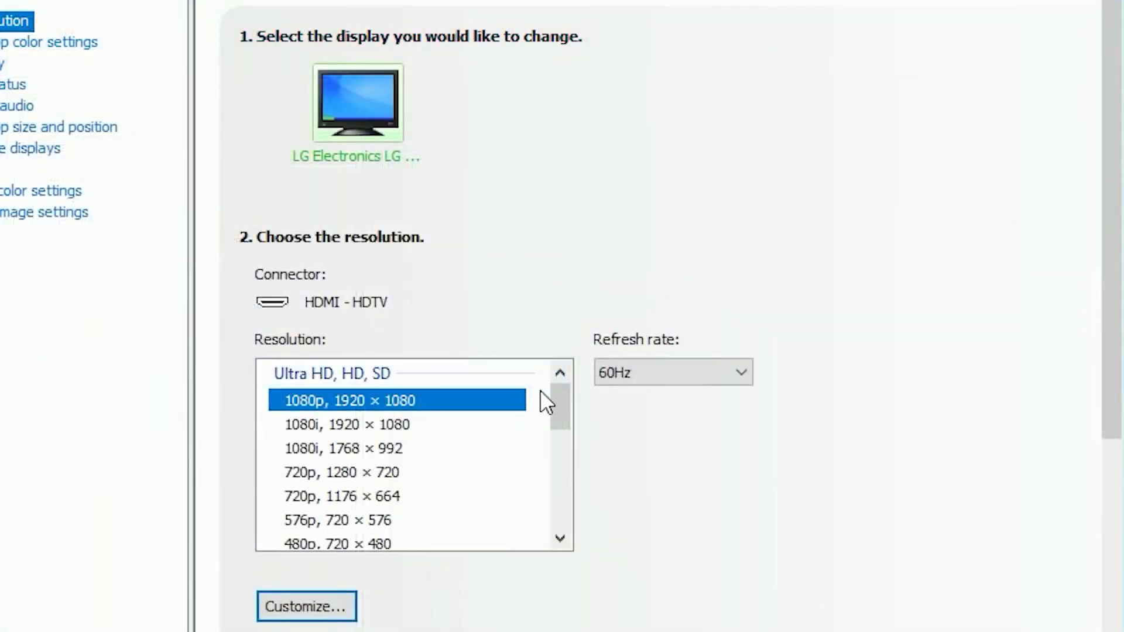
Select 1920 × 1080 (native) at 75Hz and enable Use NVIDIA color settings
scroll(down, 3)
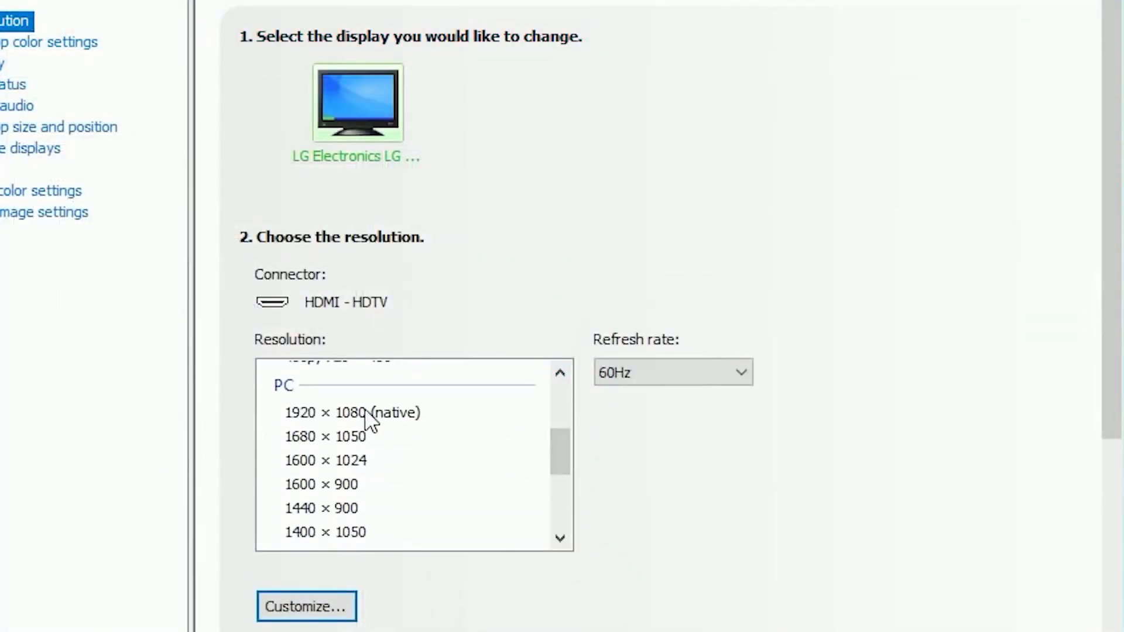
click(357, 412)
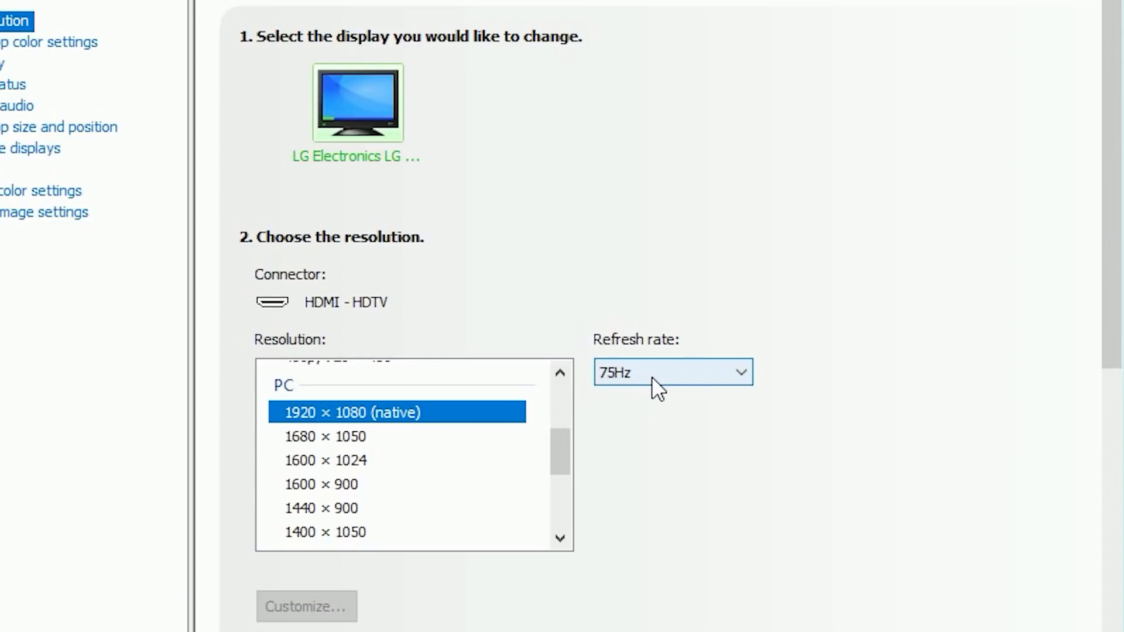
scroll(down, 3)
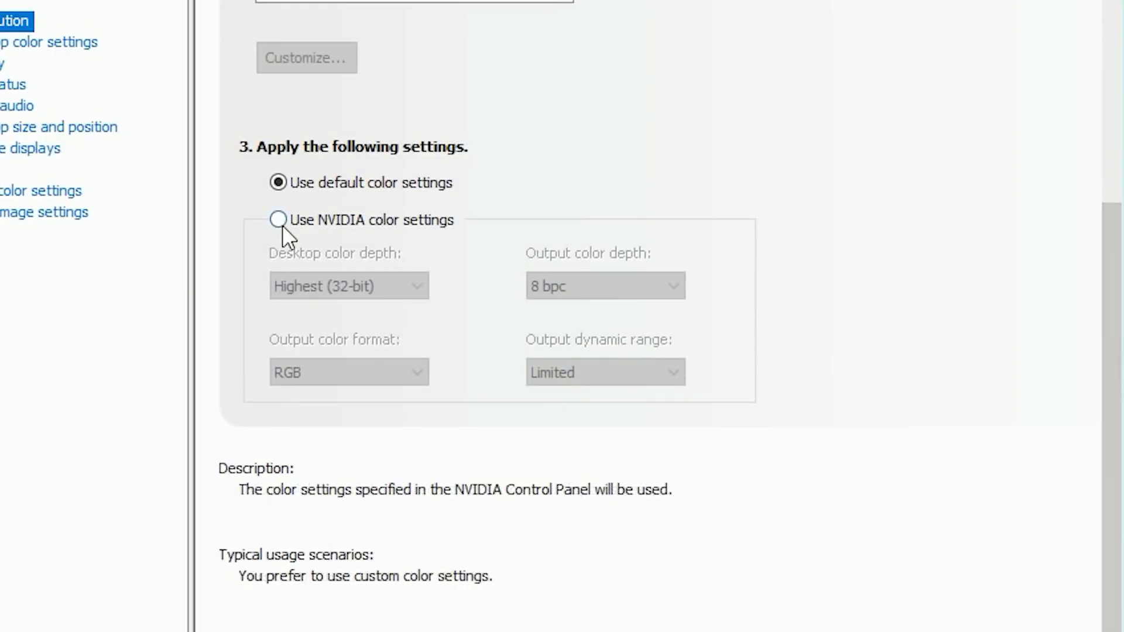
click(277, 219)
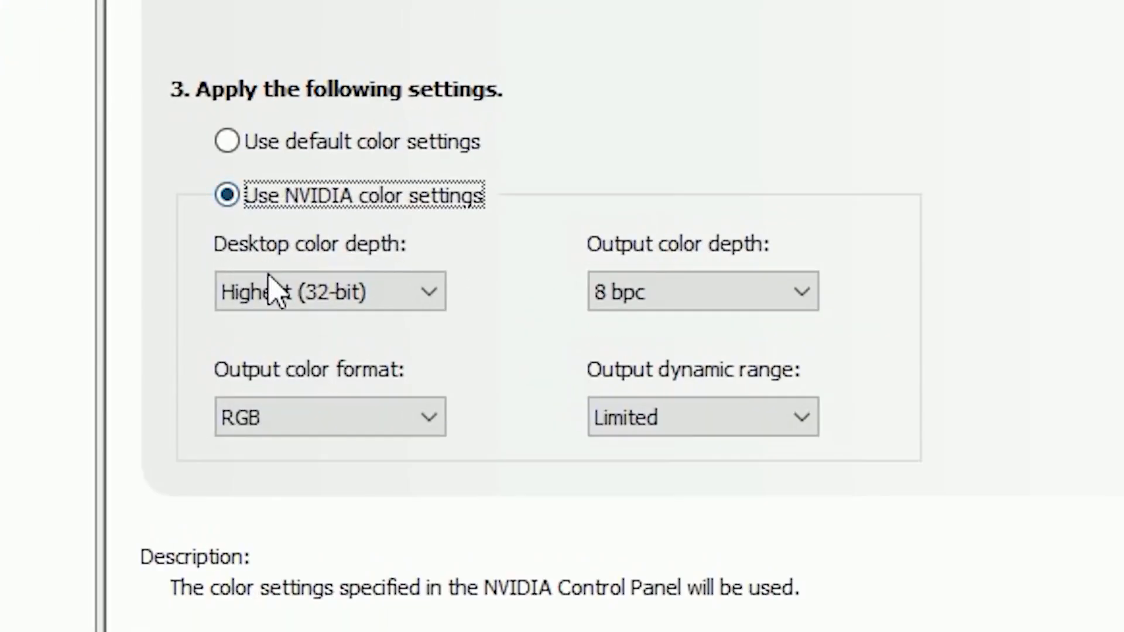
Keep Highest (32-bit) color, 8 bpc and RGB, and set output dynamic range to Full
click(329, 292)
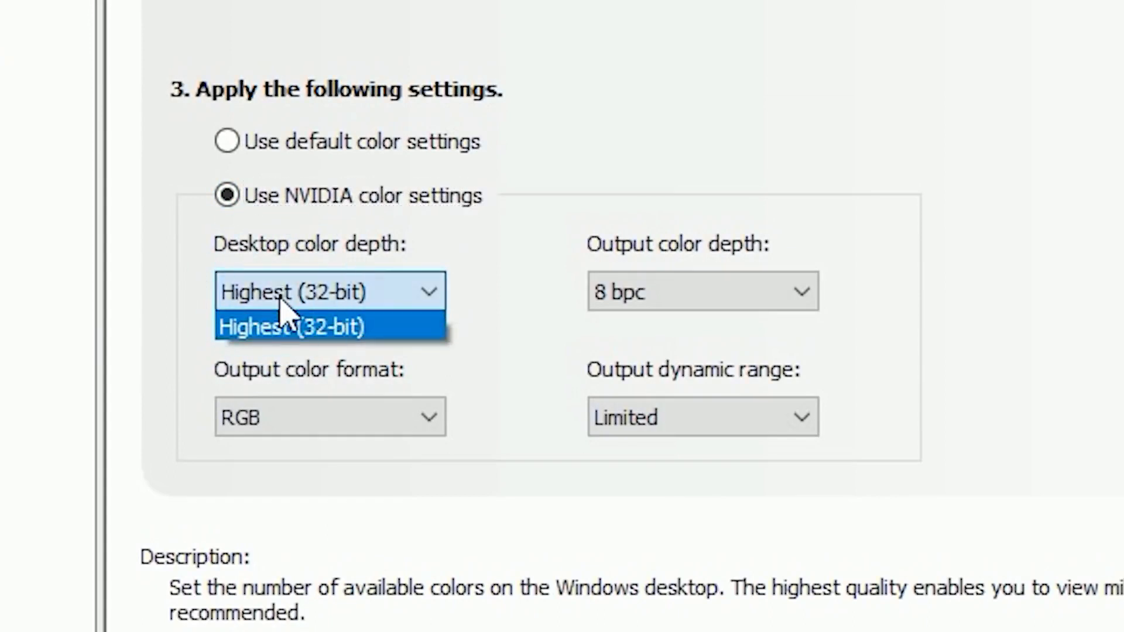
click(293, 326)
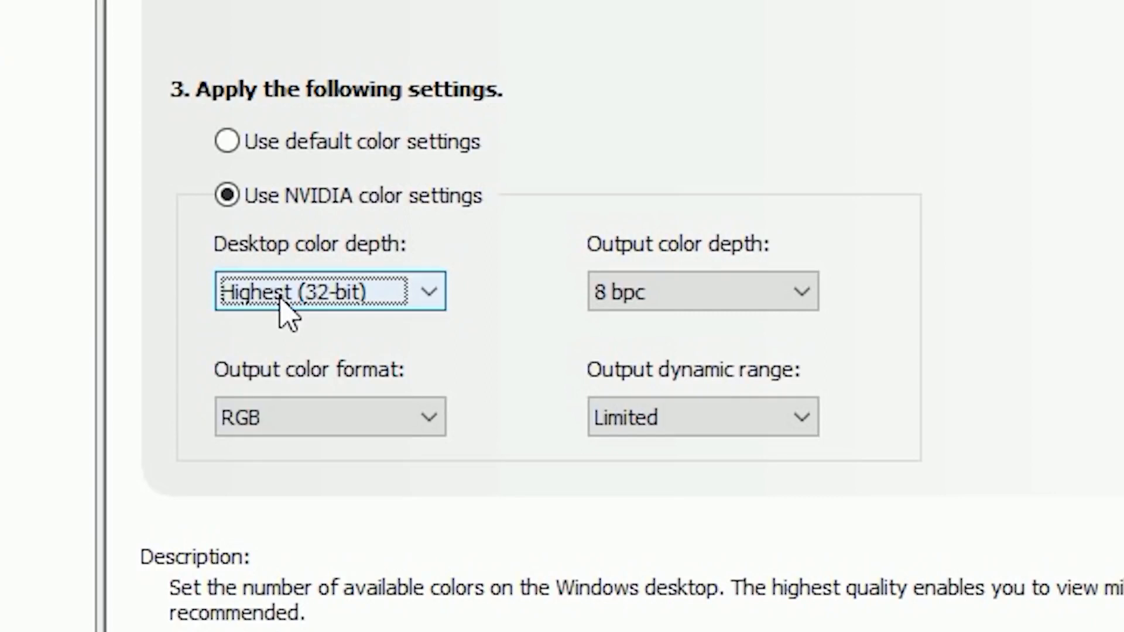
mouse_move(556, 309)
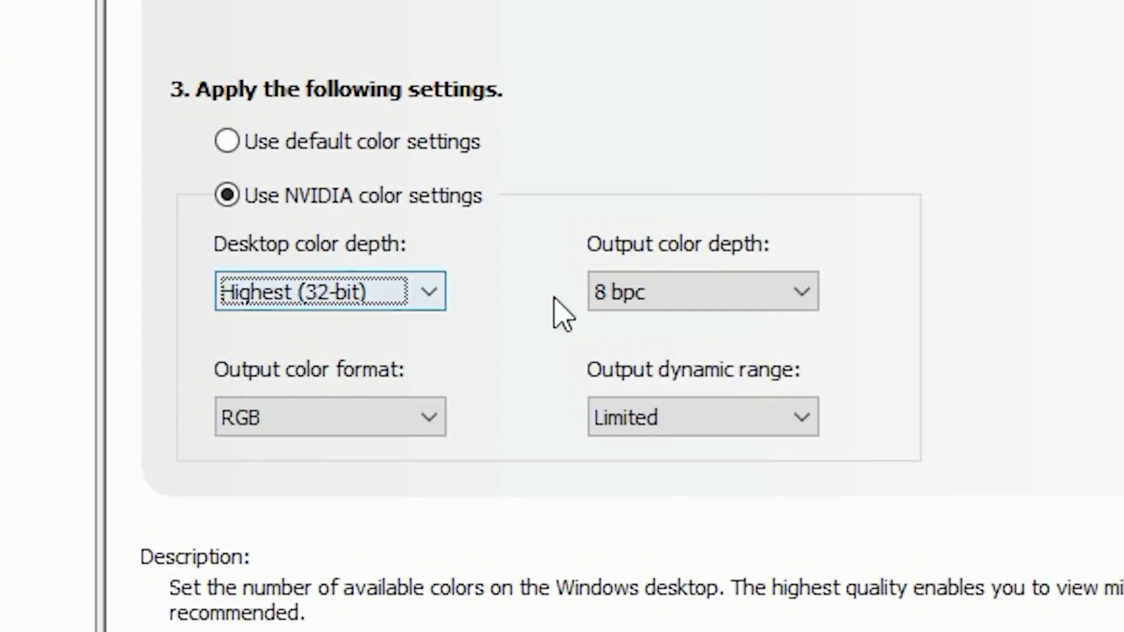
click(701, 290)
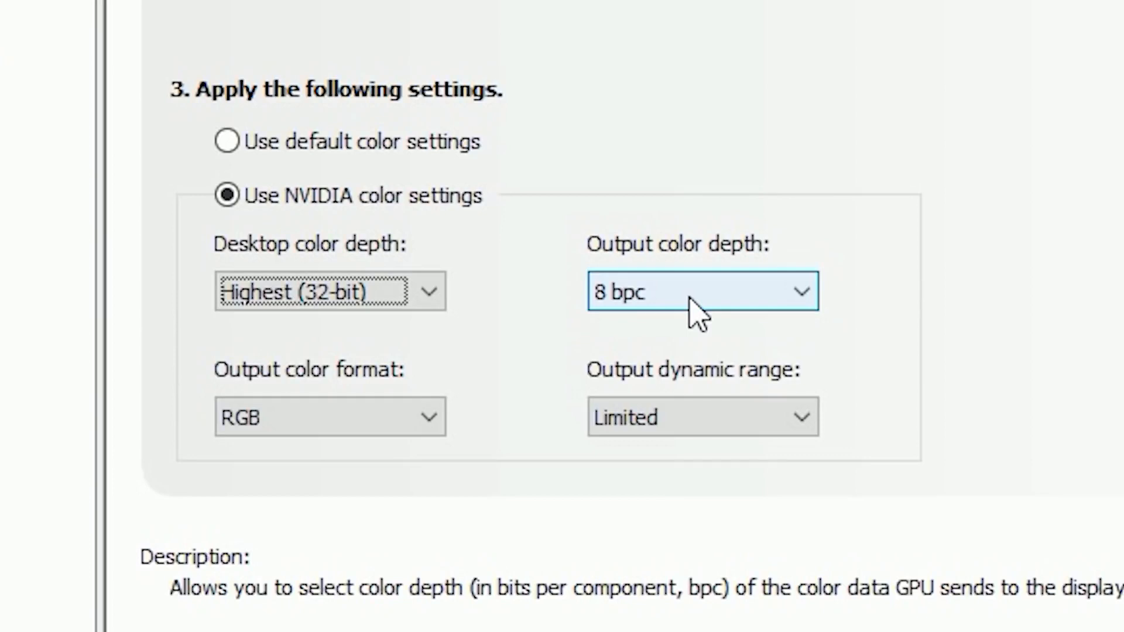
click(330, 418)
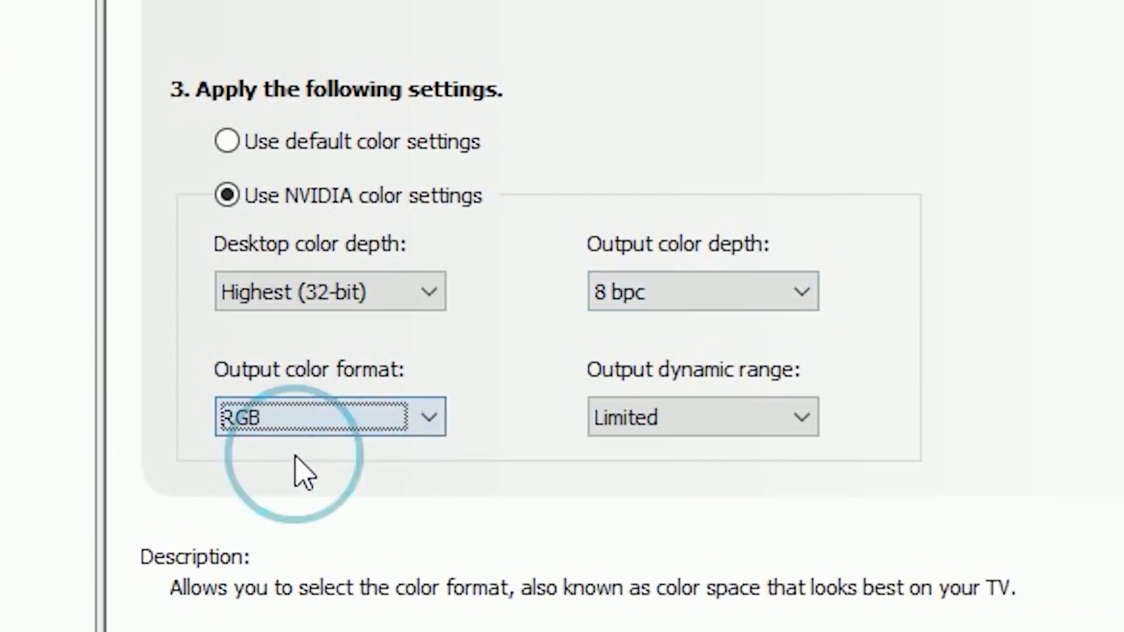
click(702, 416)
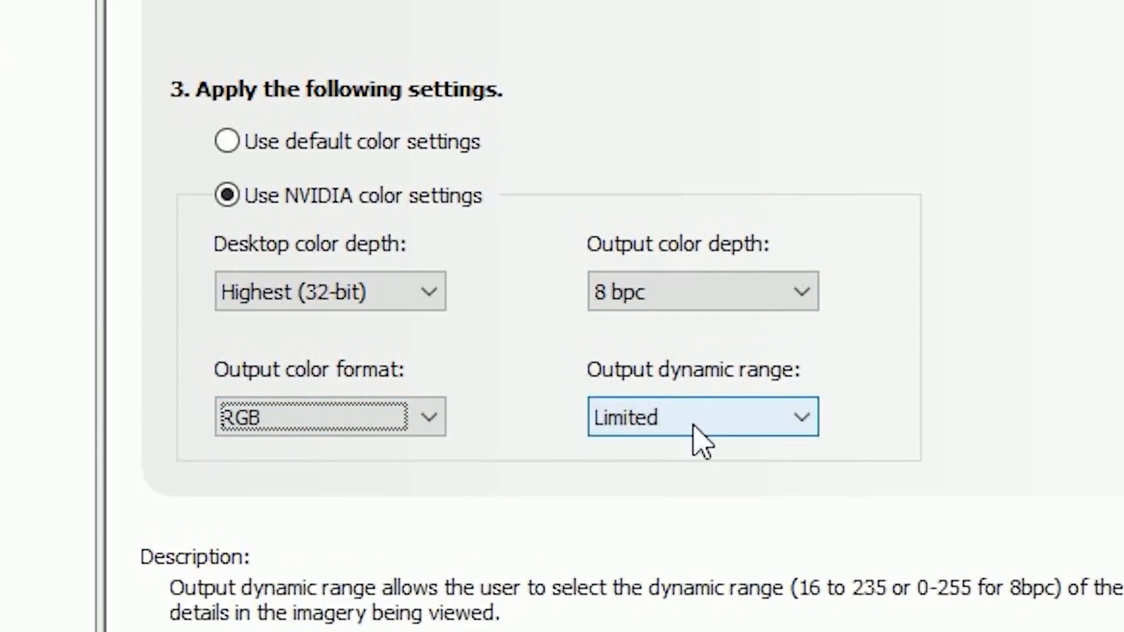
click(703, 417)
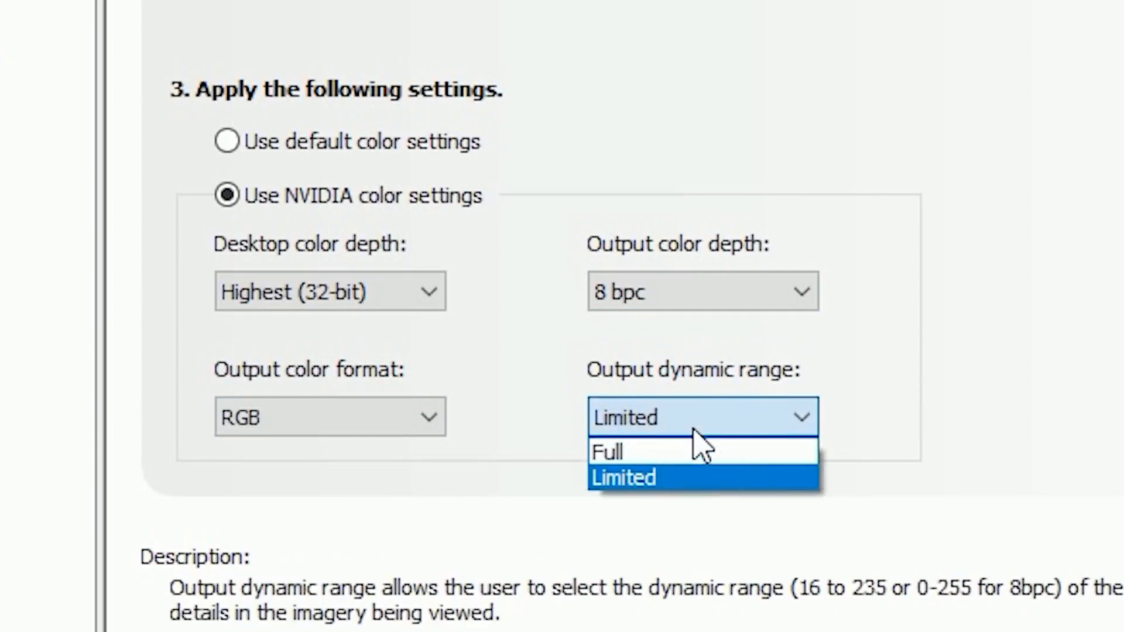
click(607, 451)
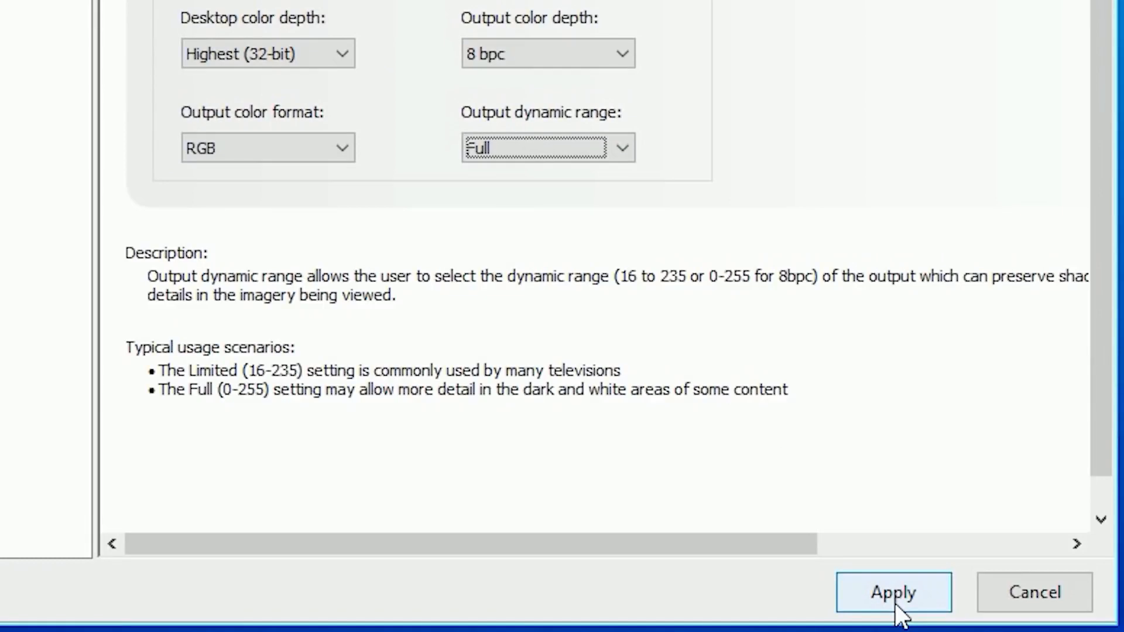
Apply the resolution and color changes, keep them with Yes, and close the window
click(893, 609)
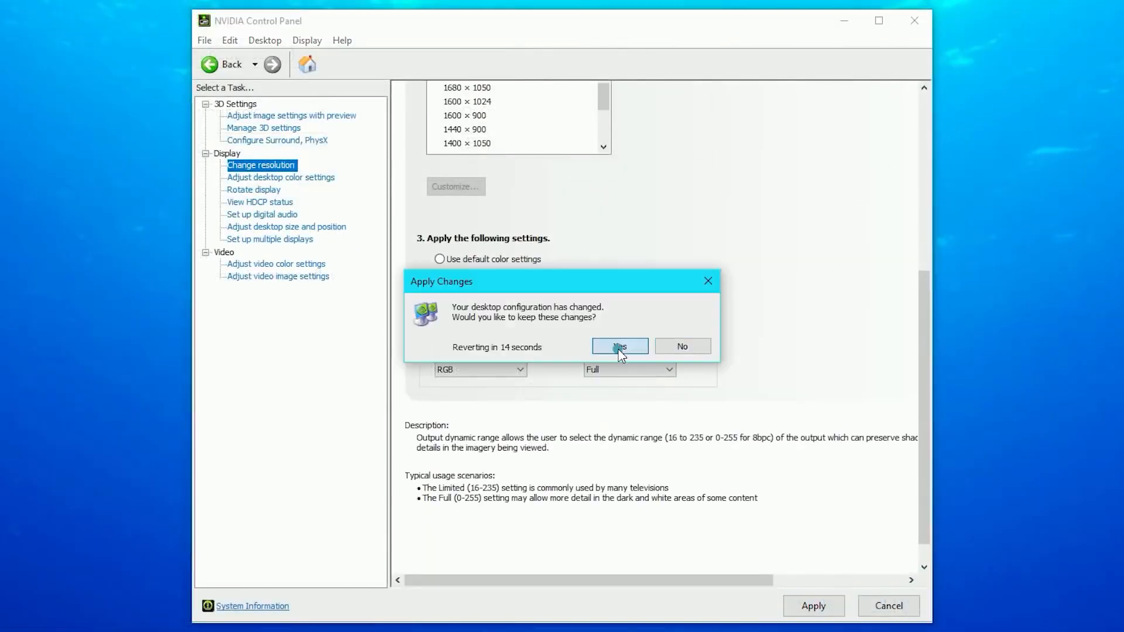
click(620, 347)
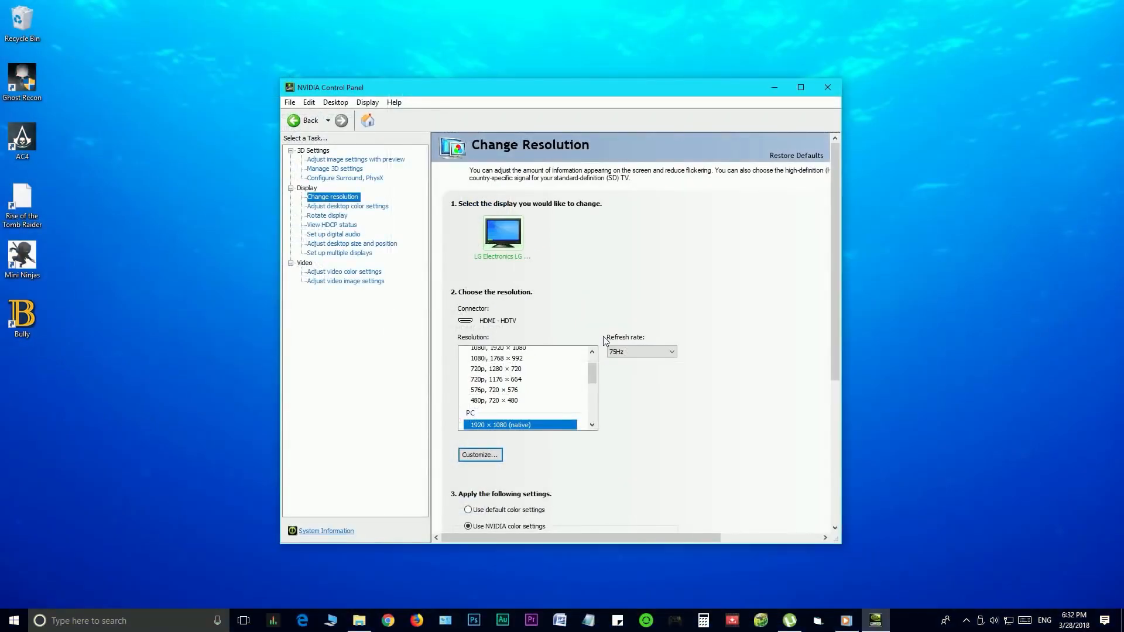
click(826, 87)
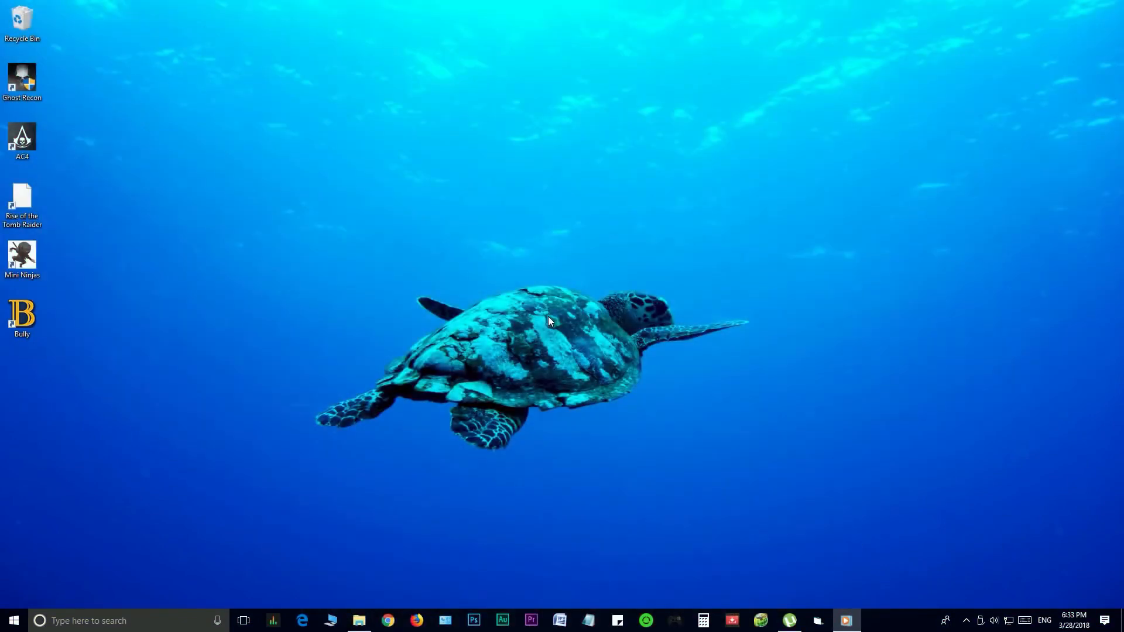